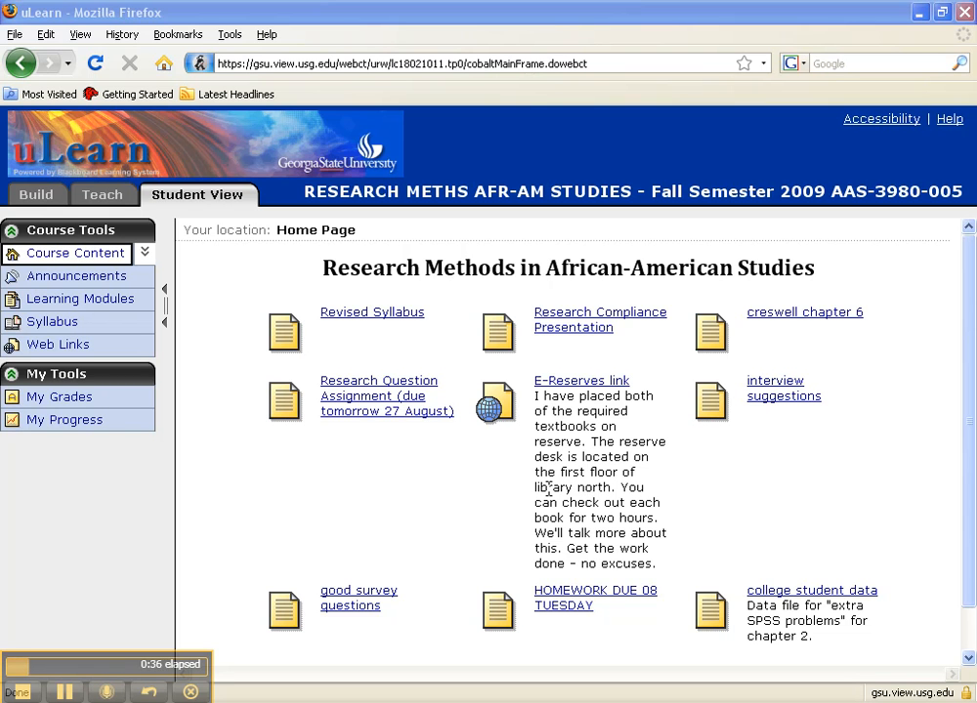
mouse_move(935, 516)
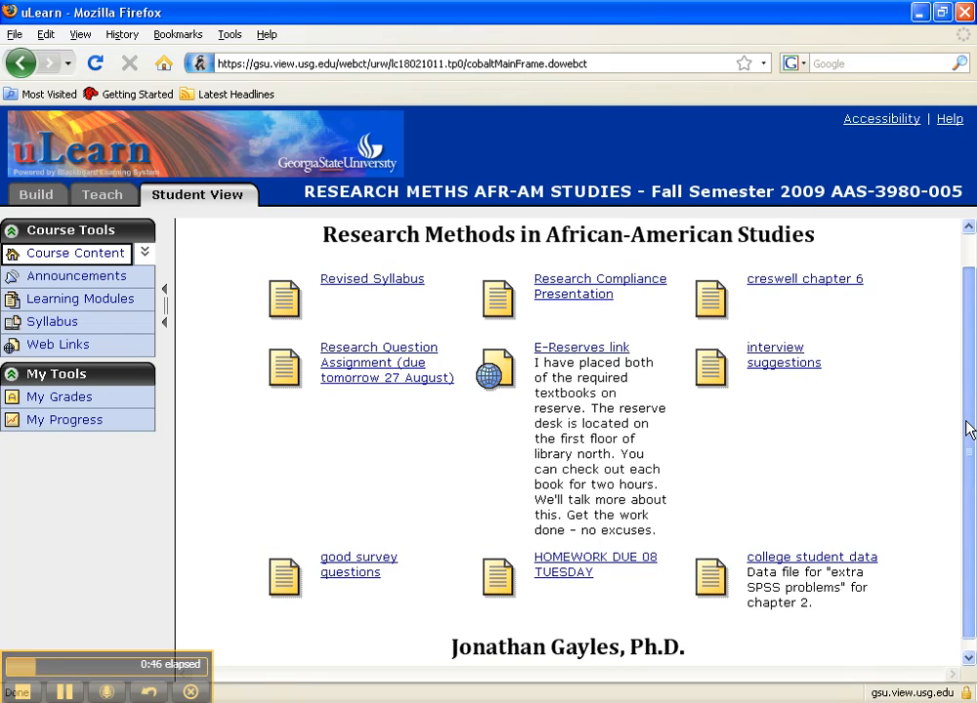
Step: Open the college student data file from the Firefox course page in SPSS Statistics
scroll("down", 3)
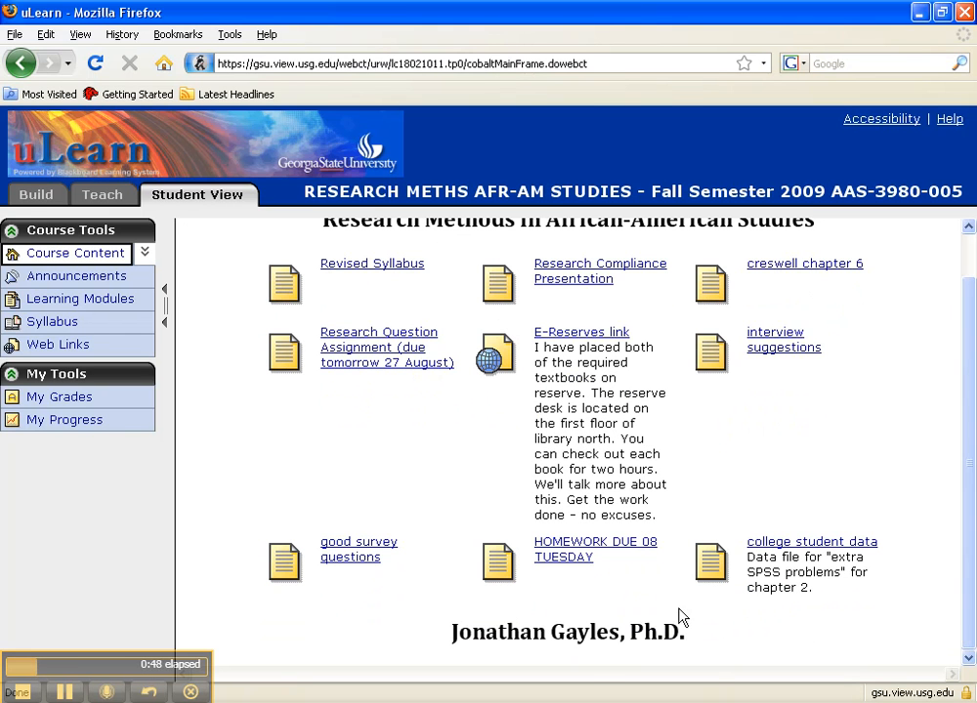
mouse_move(833, 652)
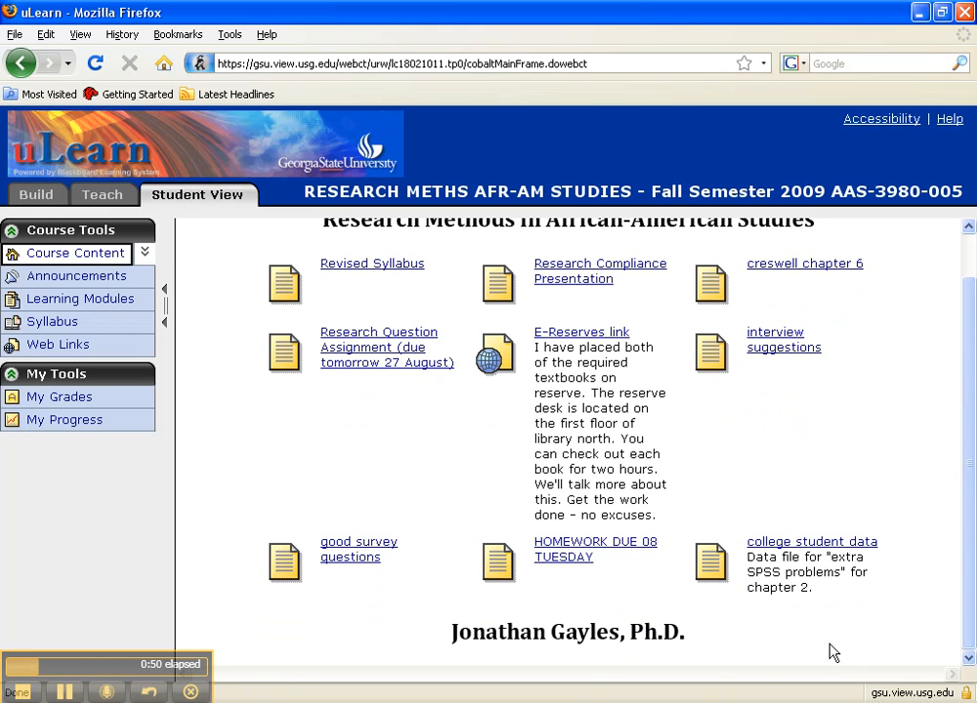
mouse_move(911, 457)
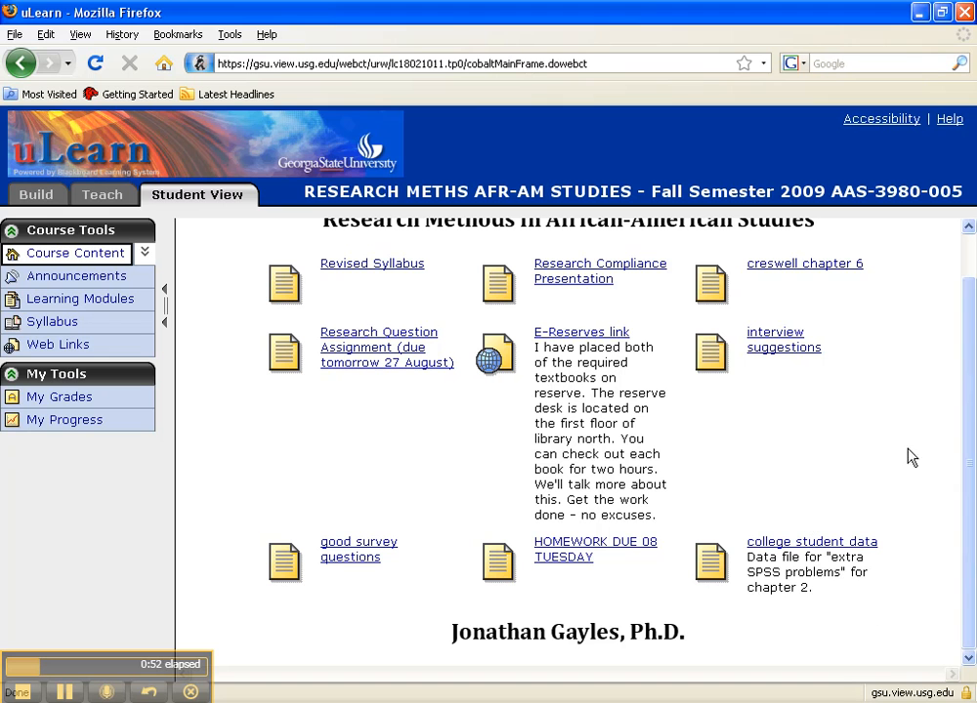
mouse_move(958, 422)
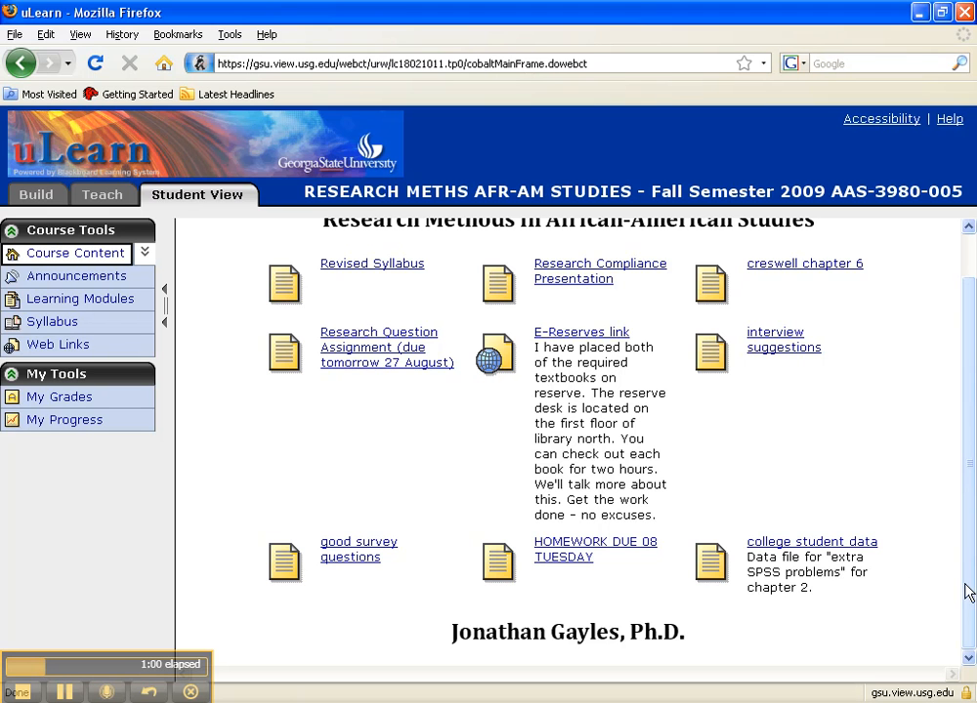
left_click(812, 541)
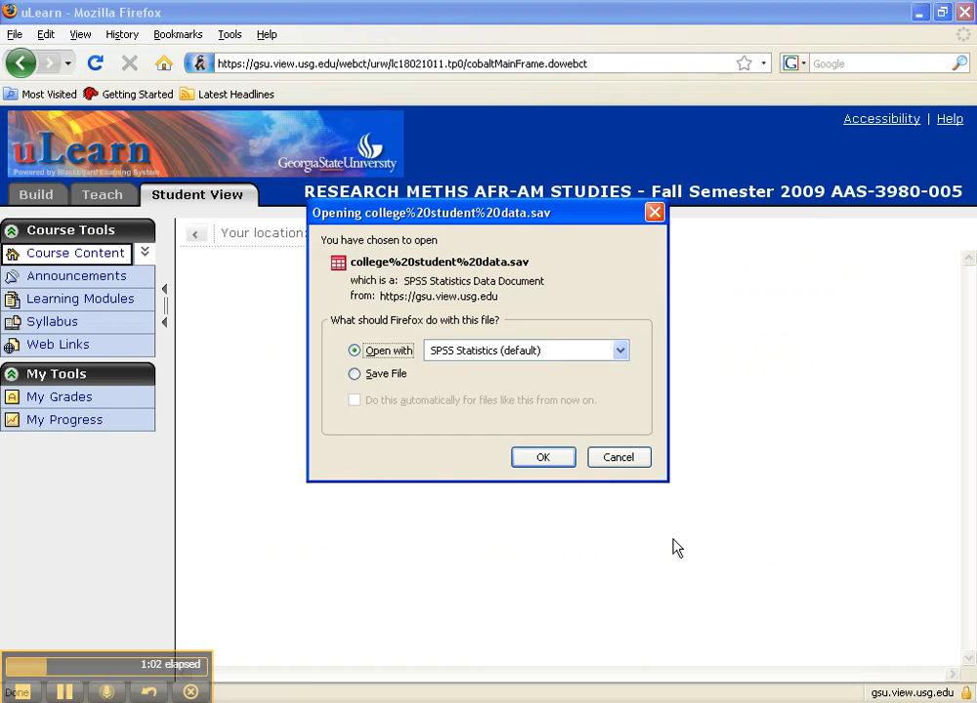
mouse_move(384, 325)
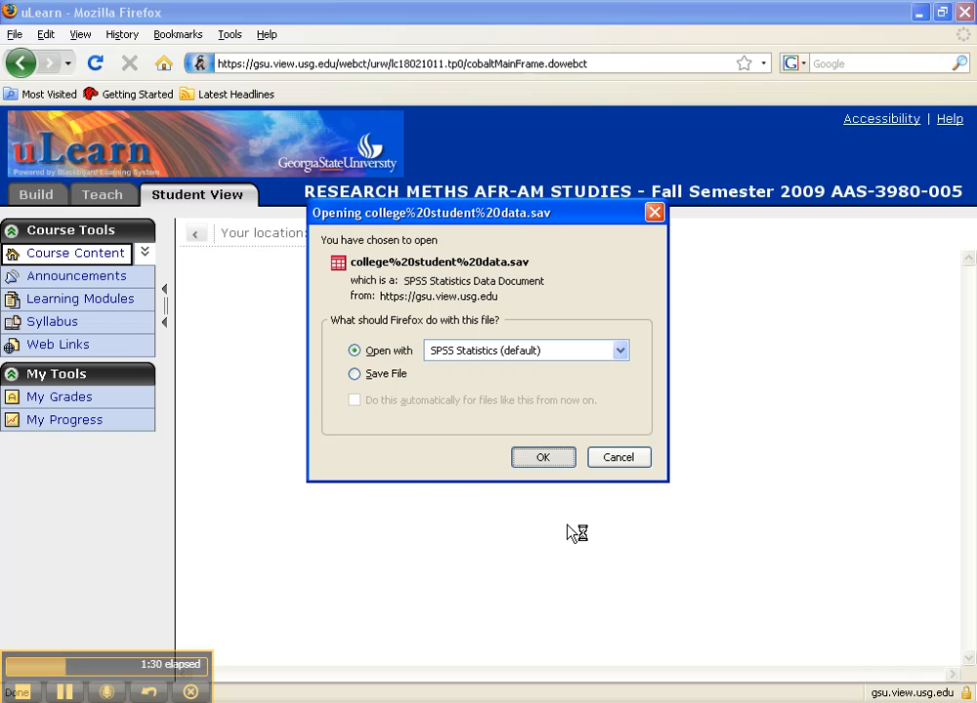
left_click(543, 458)
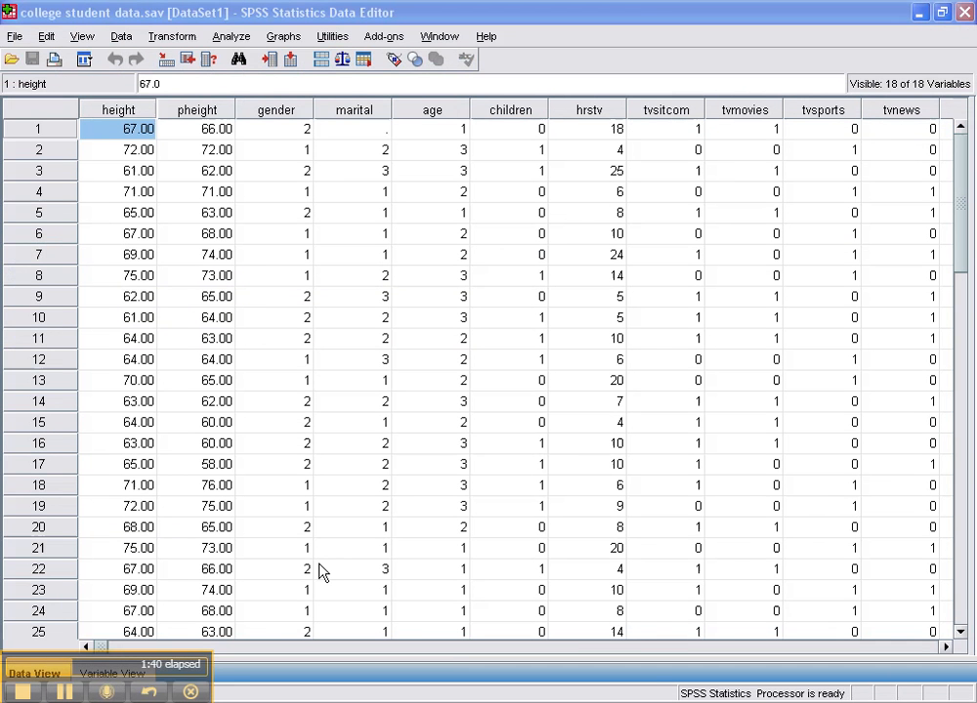
mouse_move(242, 320)
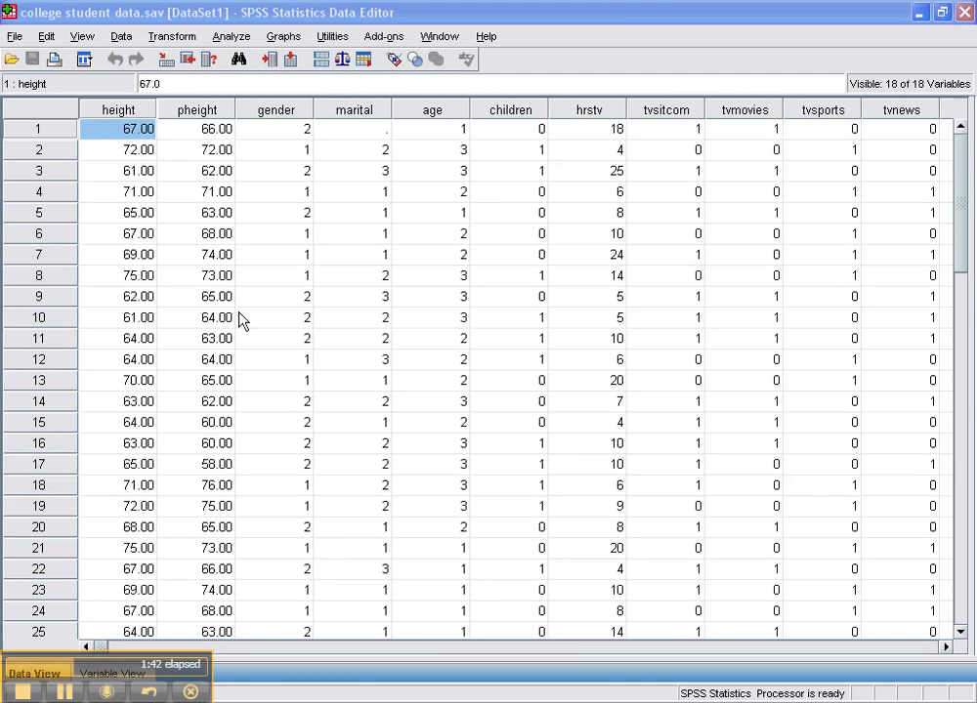
Step: Browse the Data View cases, then switch to Variable View for all 18 variable definitions
left_click(275, 318)
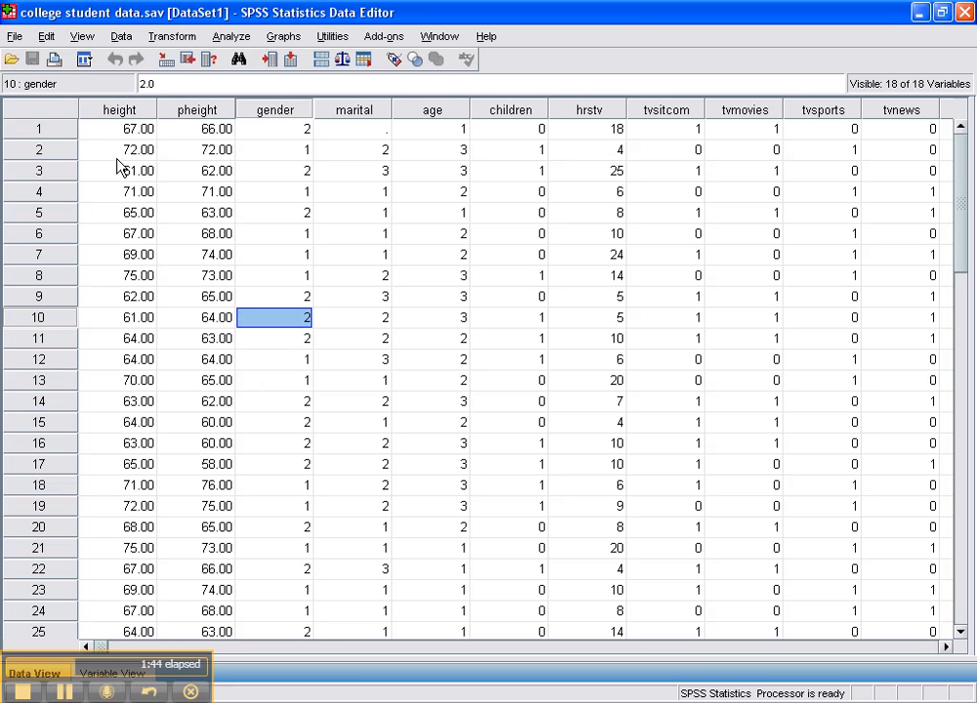
mouse_move(117, 120)
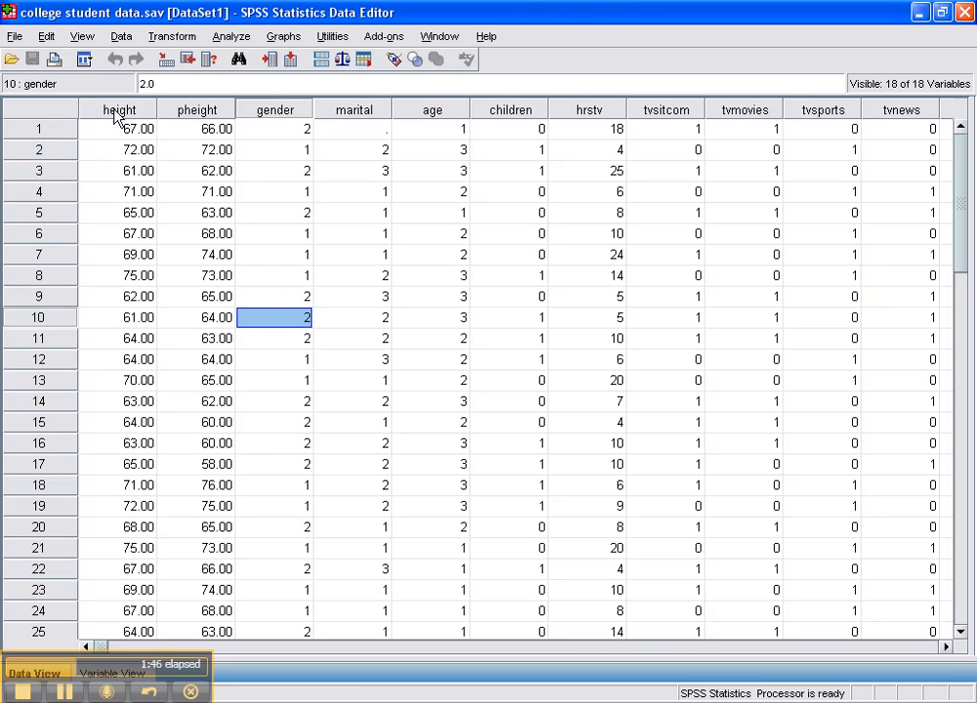
mouse_move(119, 109)
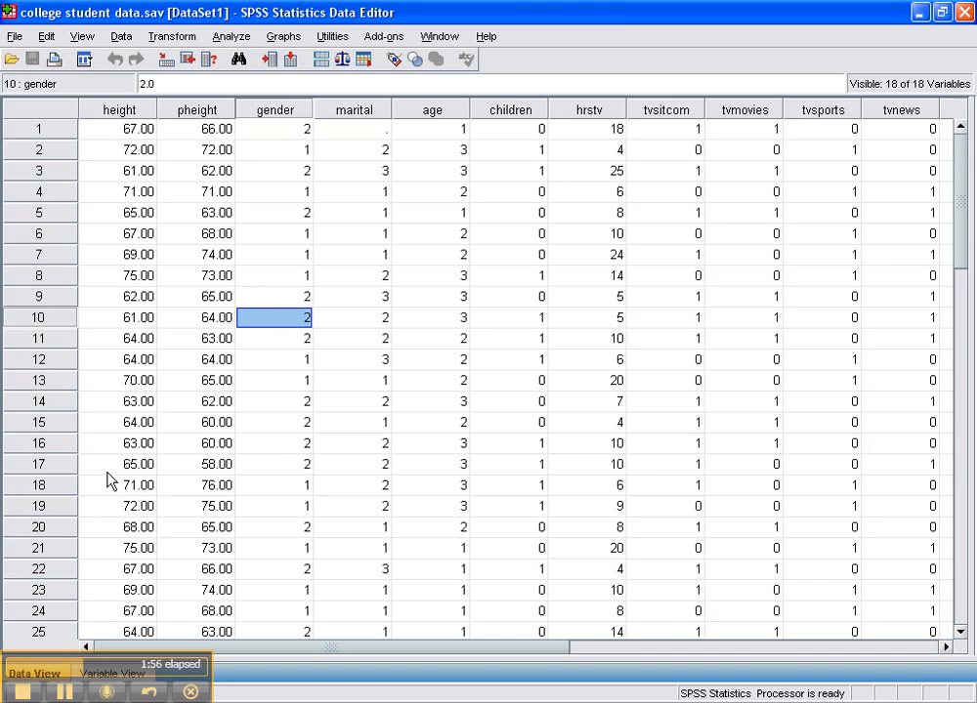
scroll("down", 3)
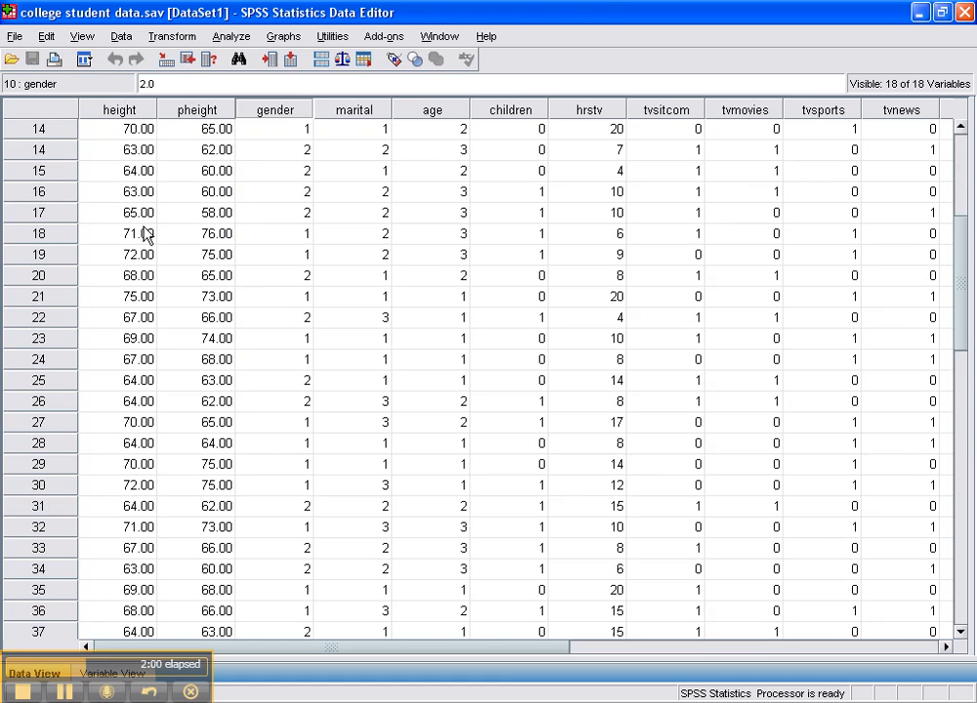
scroll("down", 3)
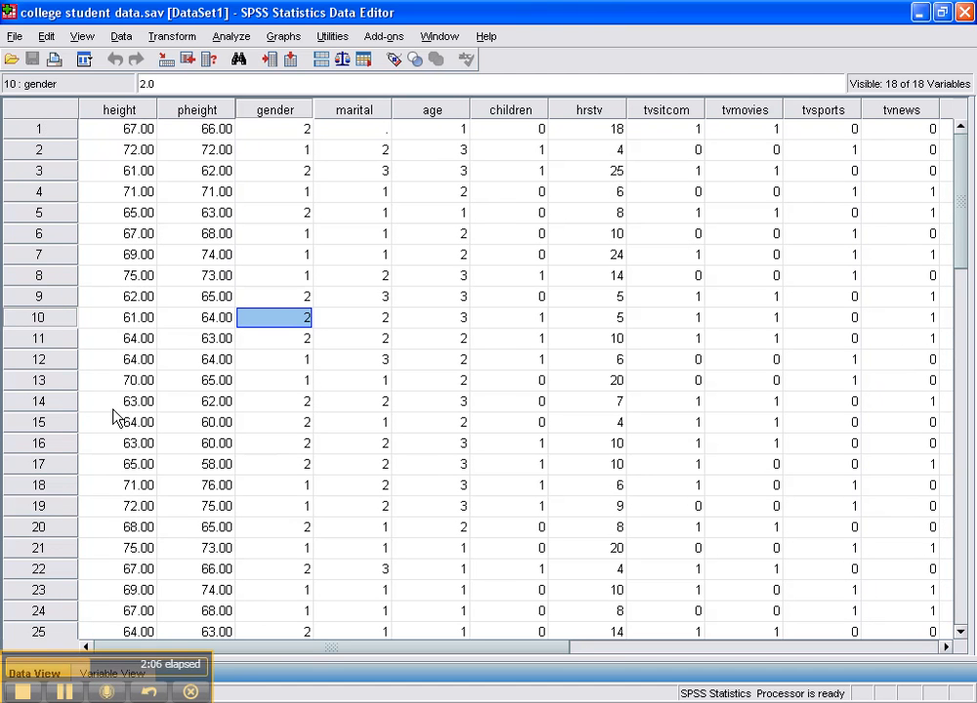
left_click(111, 673)
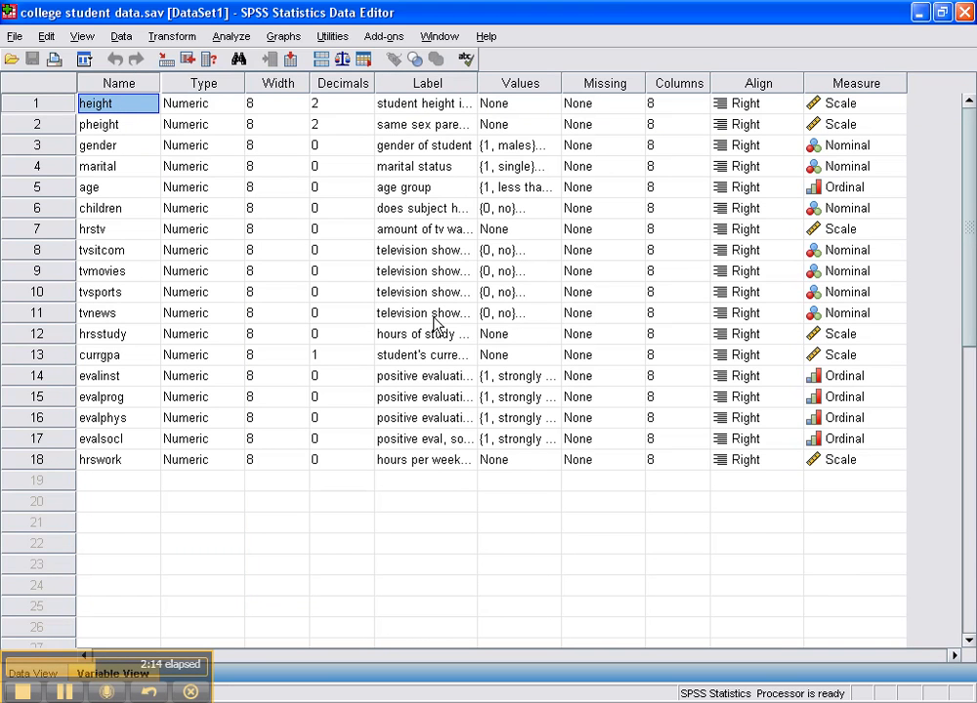
mouse_move(535, 166)
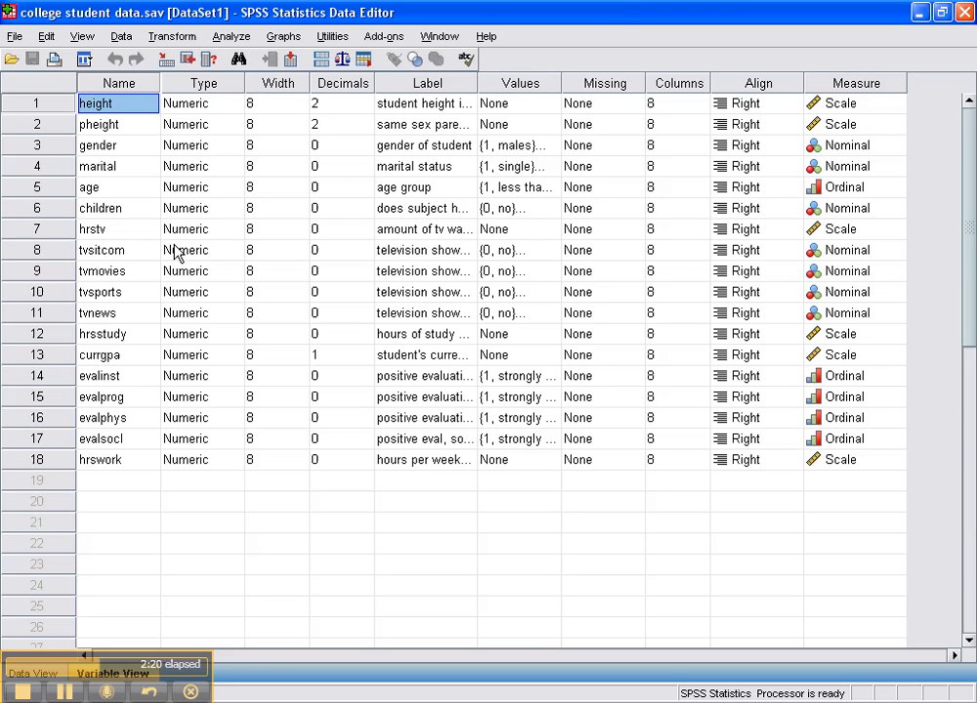
mouse_move(125, 241)
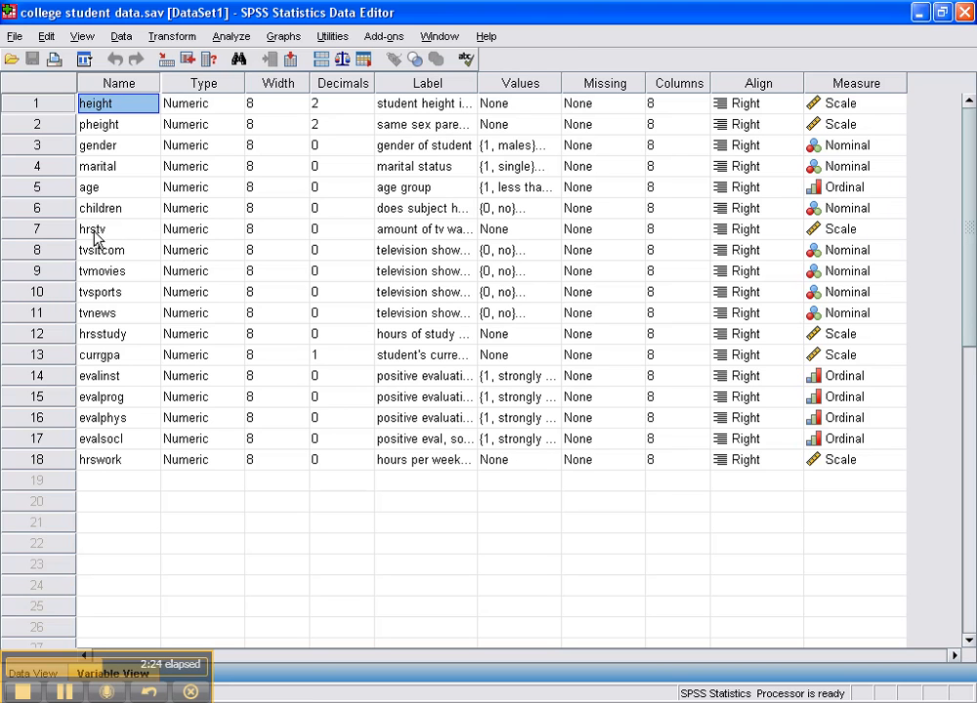
mouse_move(414, 242)
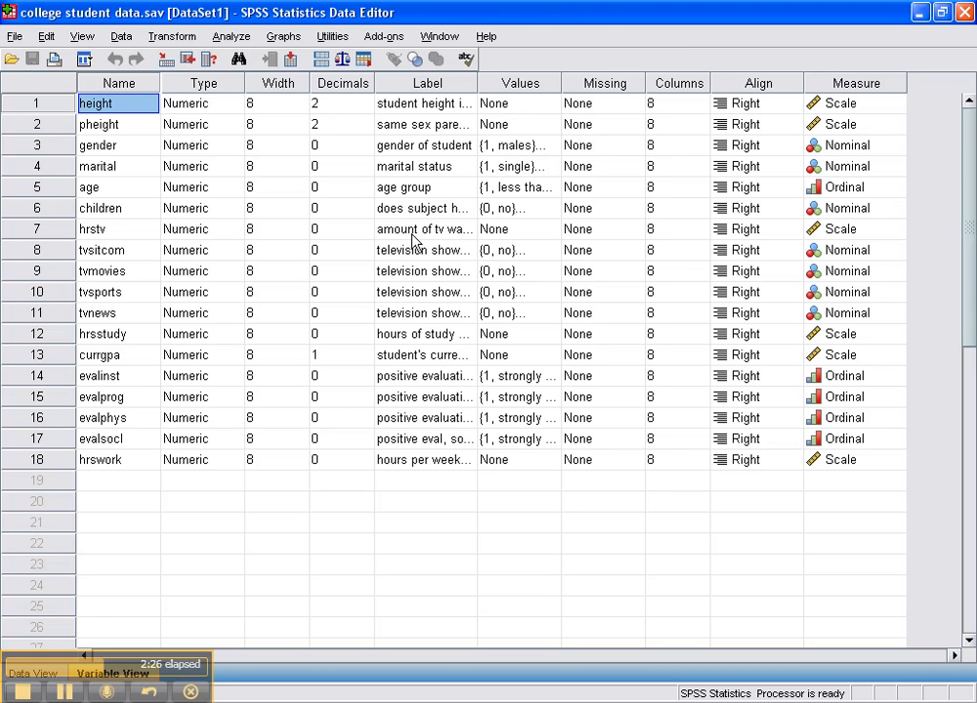
mouse_move(208, 236)
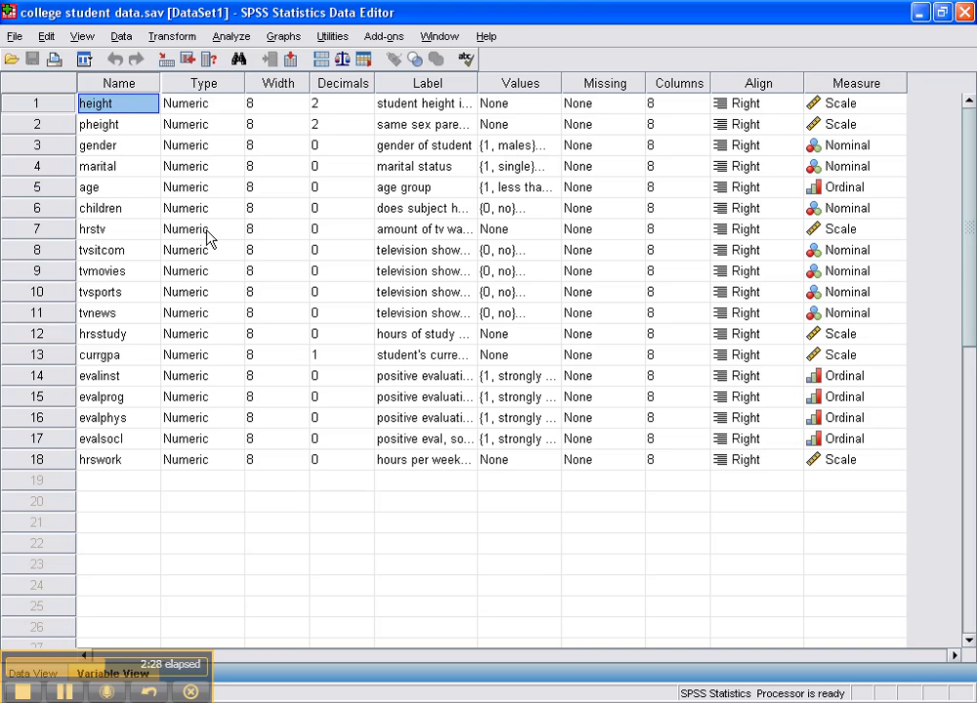
Step: Inspect the hrstv label and view the children value labels (0 = no, 1 = yes)
left_click(425, 229)
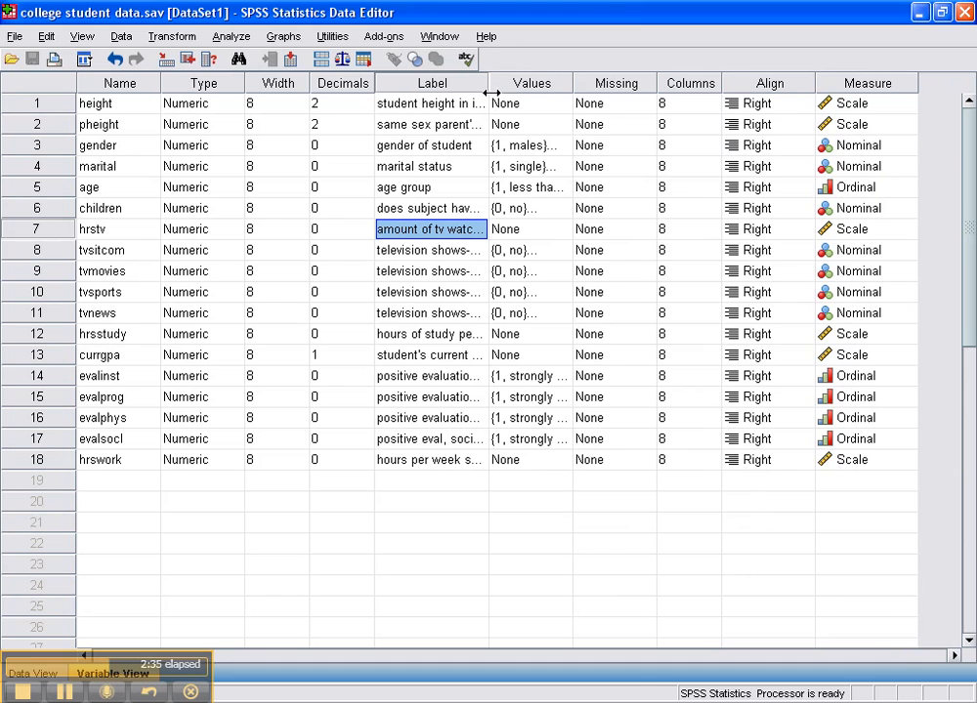
mouse_move(176, 366)
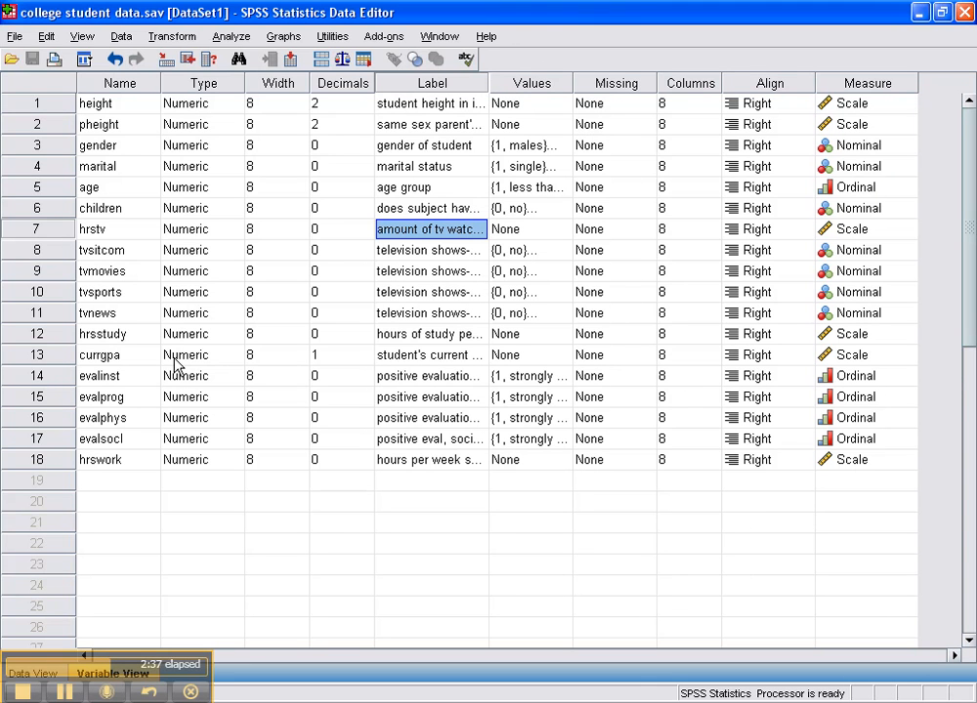
mouse_move(525, 232)
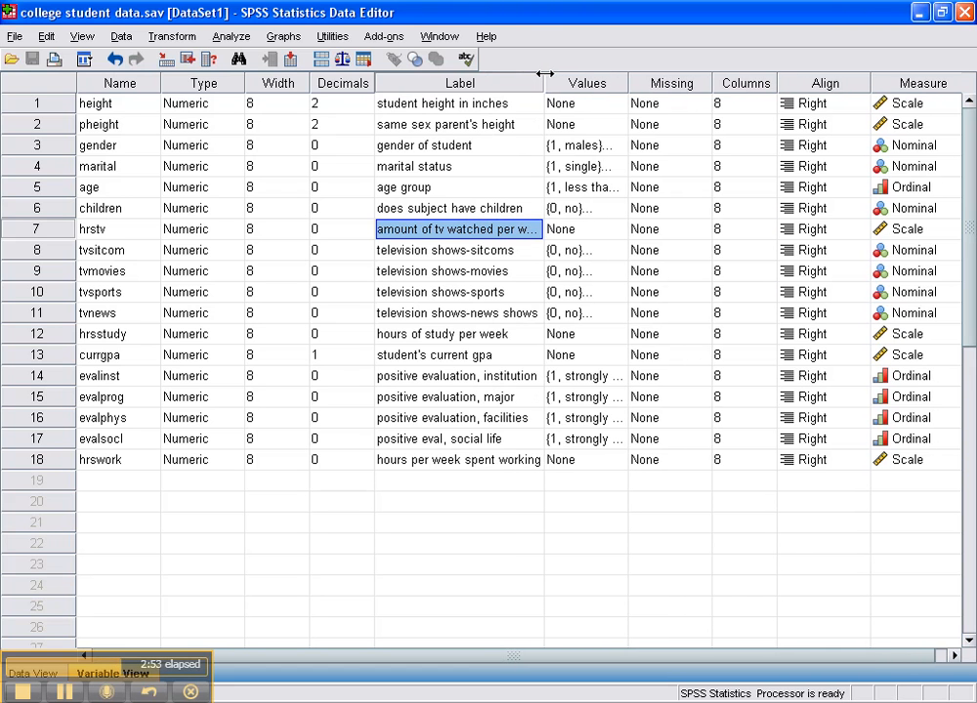
mouse_move(591, 217)
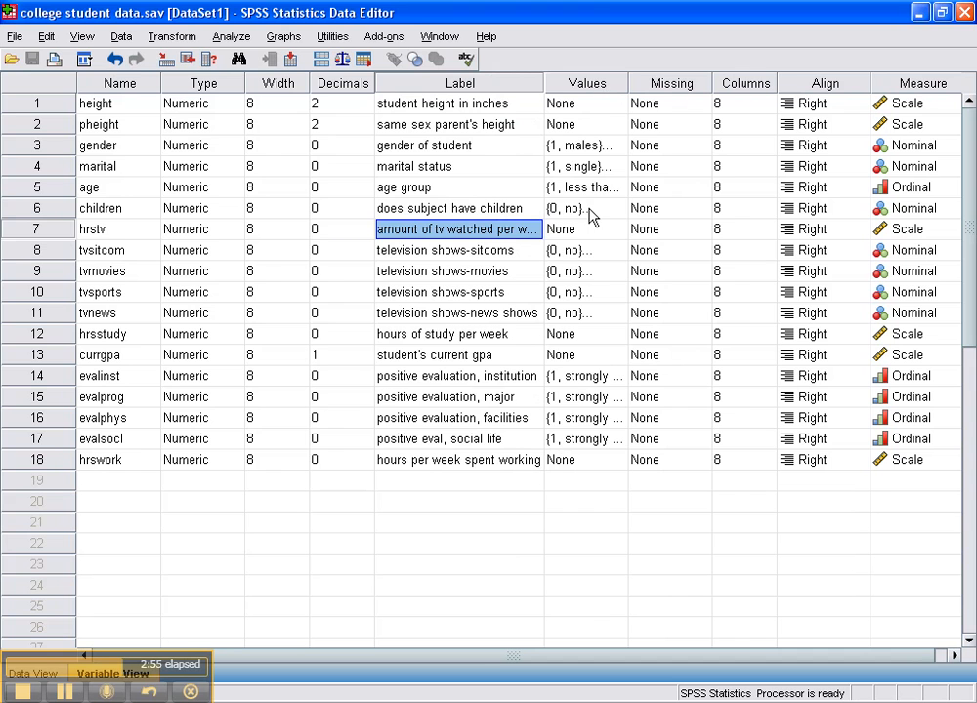
left_click(607, 208)
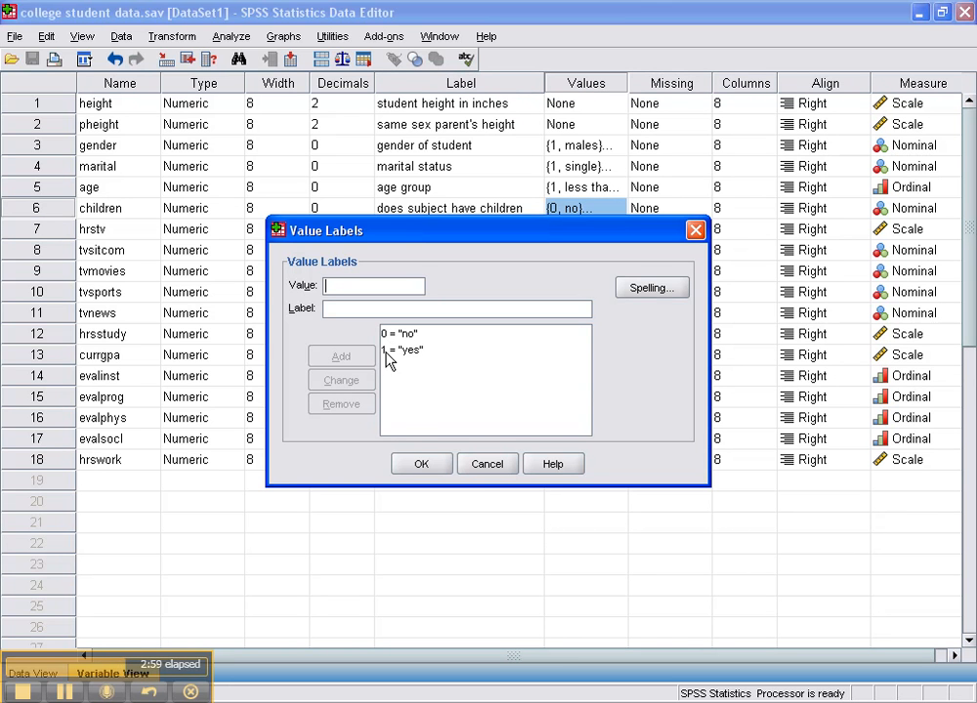
Step: Close the children variable's value labels after reviewing them
left_click(421, 463)
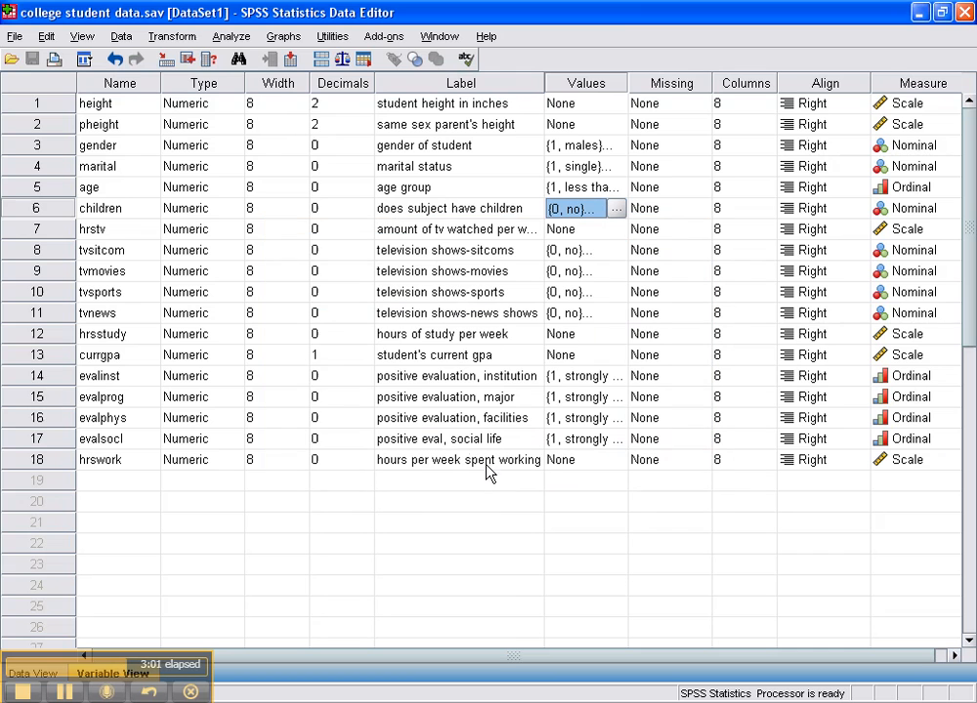
mouse_move(438, 430)
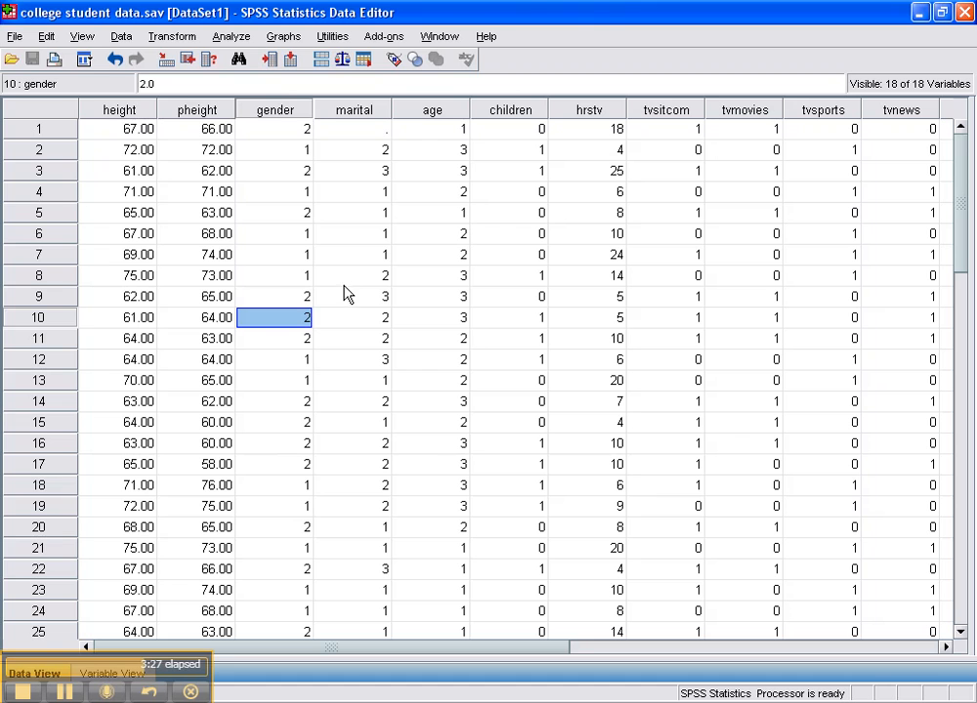
Step: Open Analyze > Descriptive Statistics > Descriptives and move all variables into Variable(s)
left_click(230, 36)
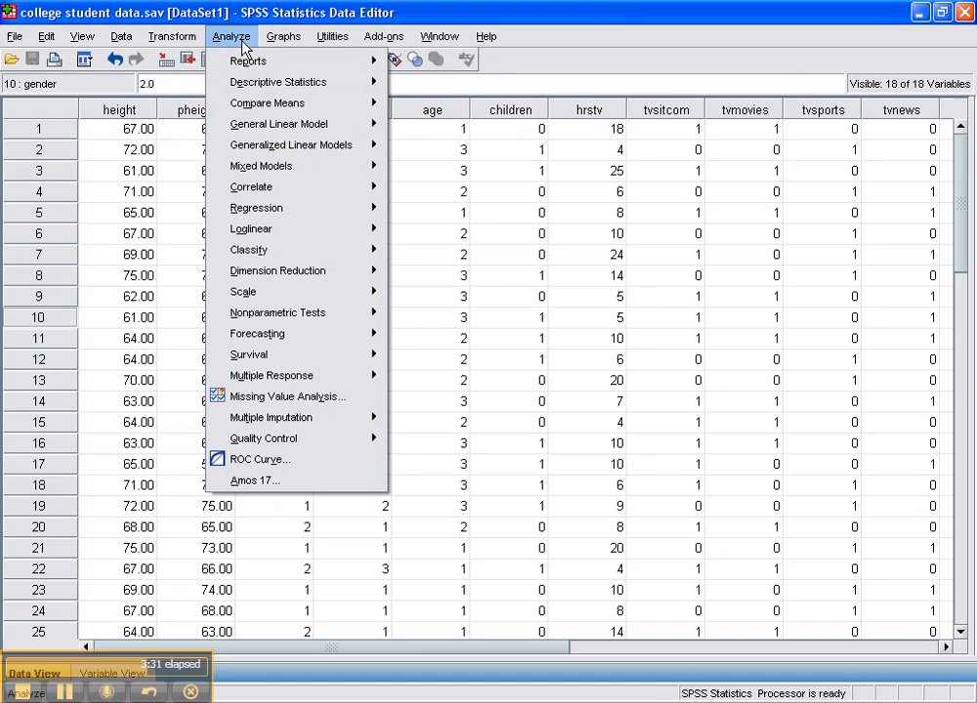
mouse_move(278, 81)
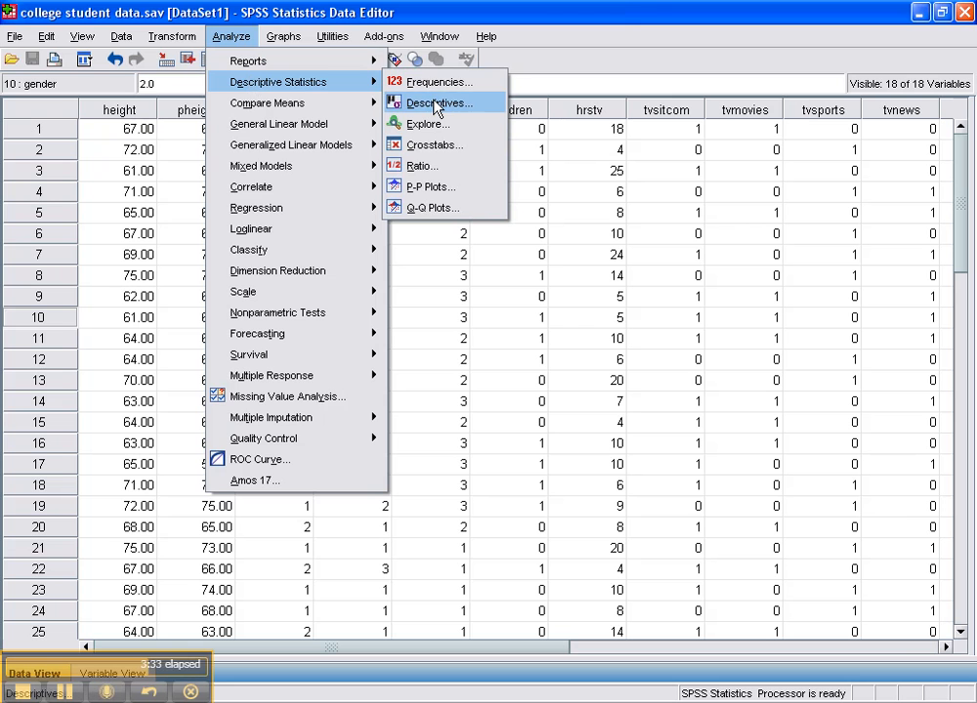
left_click(436, 102)
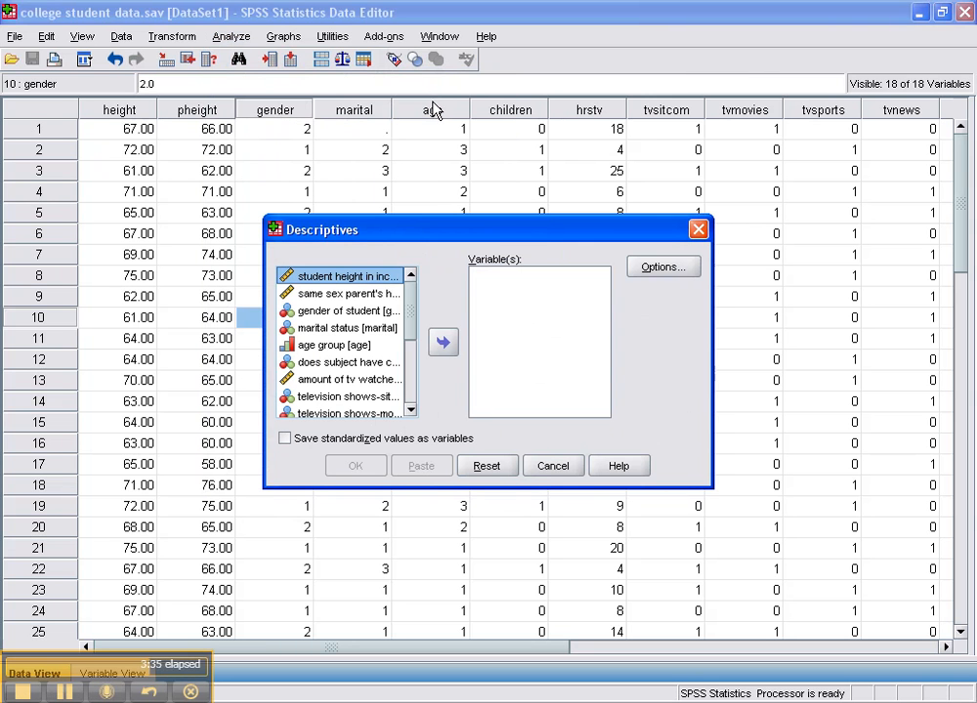
mouse_move(352, 345)
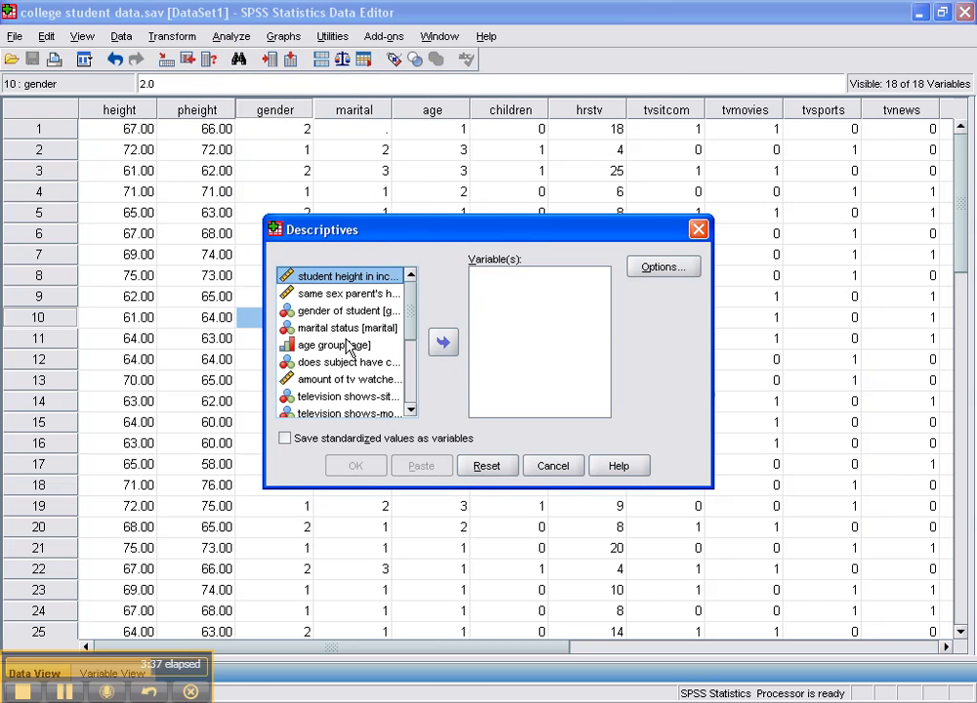
left_click(332, 345)
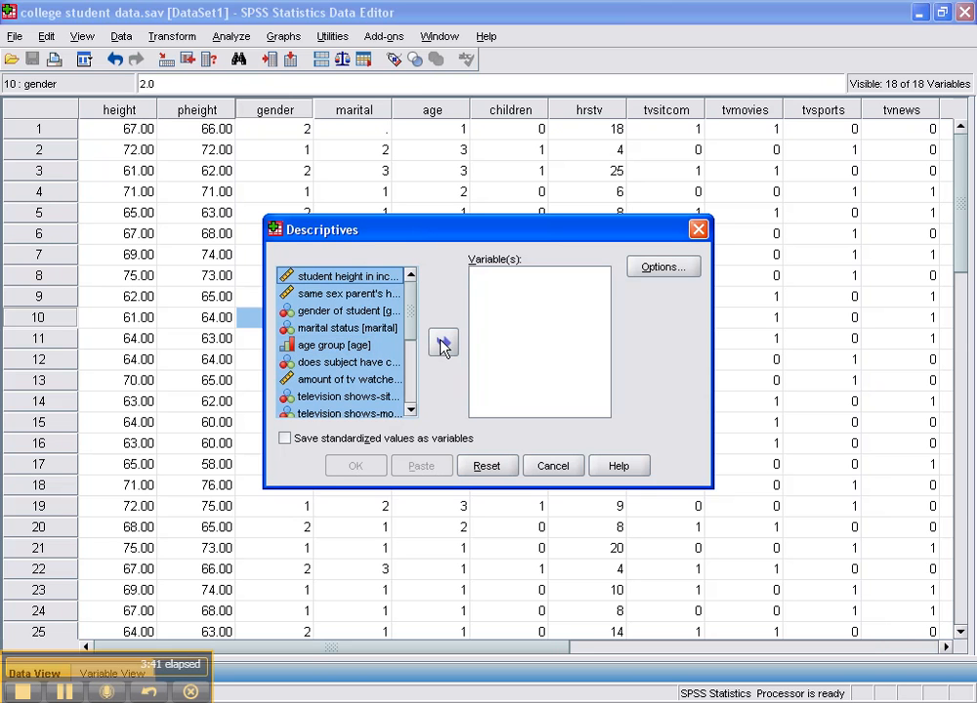
left_click(444, 343)
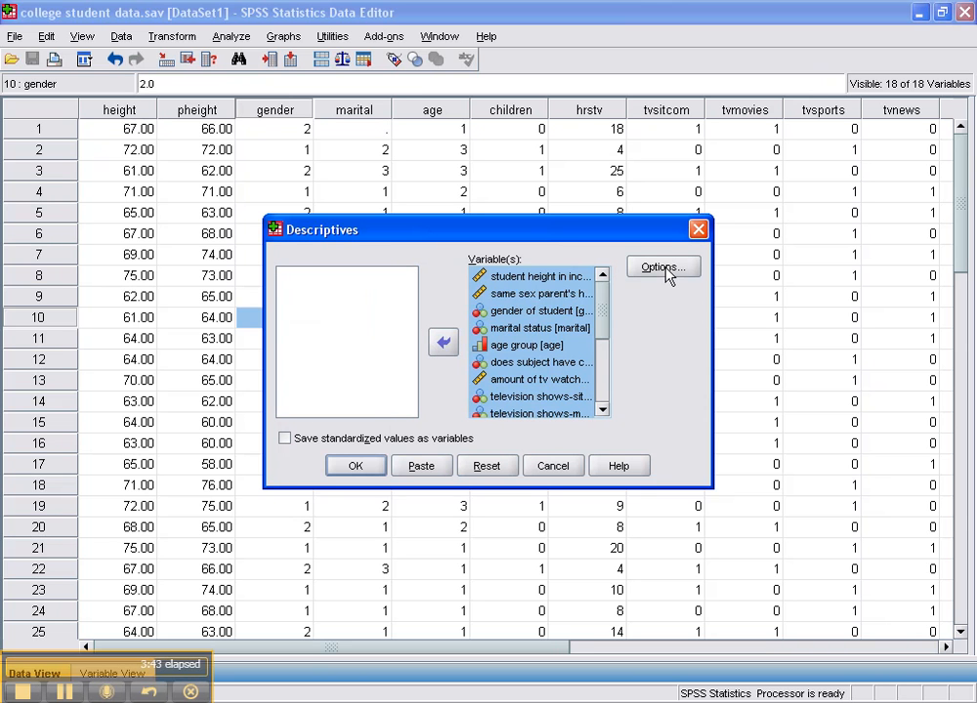
Step: Uncheck Std. deviation in Descriptives Options, keeping mean, minimum and maximum
left_click(662, 267)
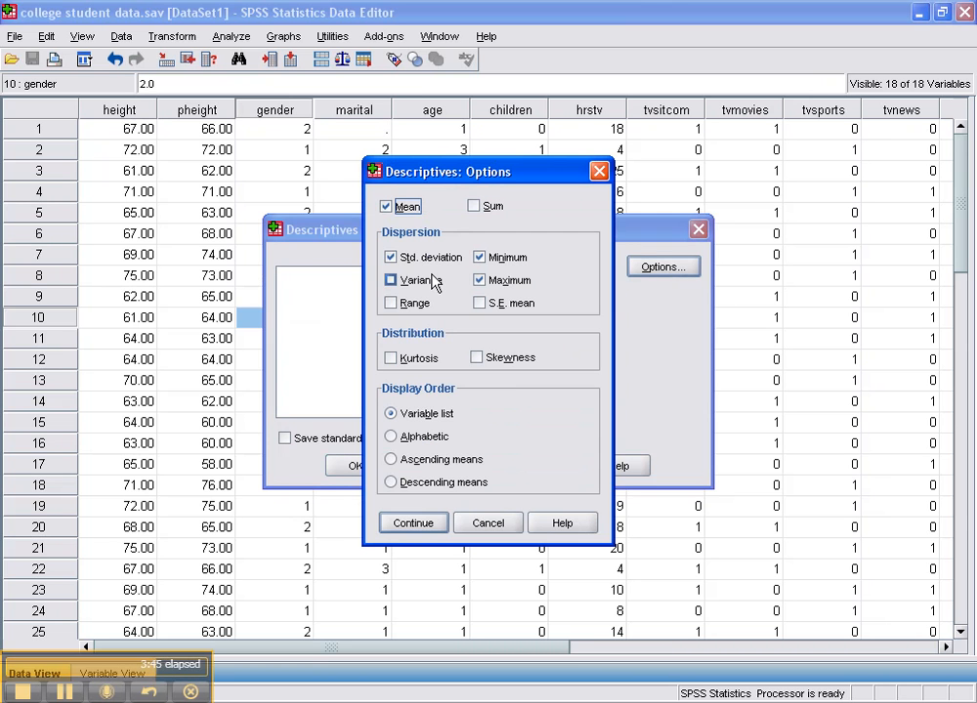
left_click(391, 256)
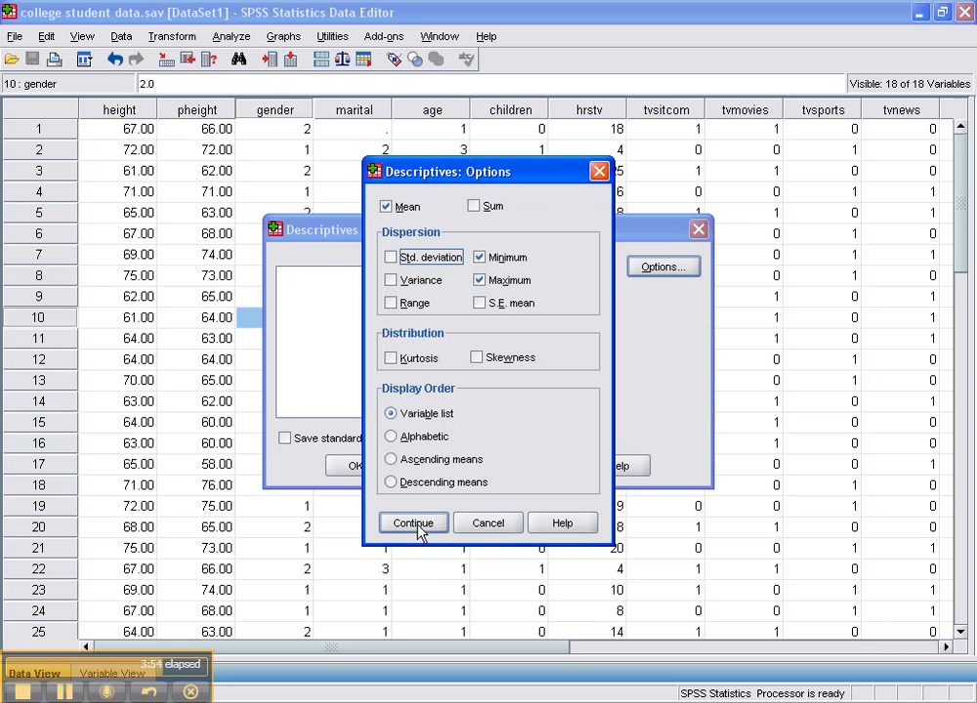
left_click(412, 523)
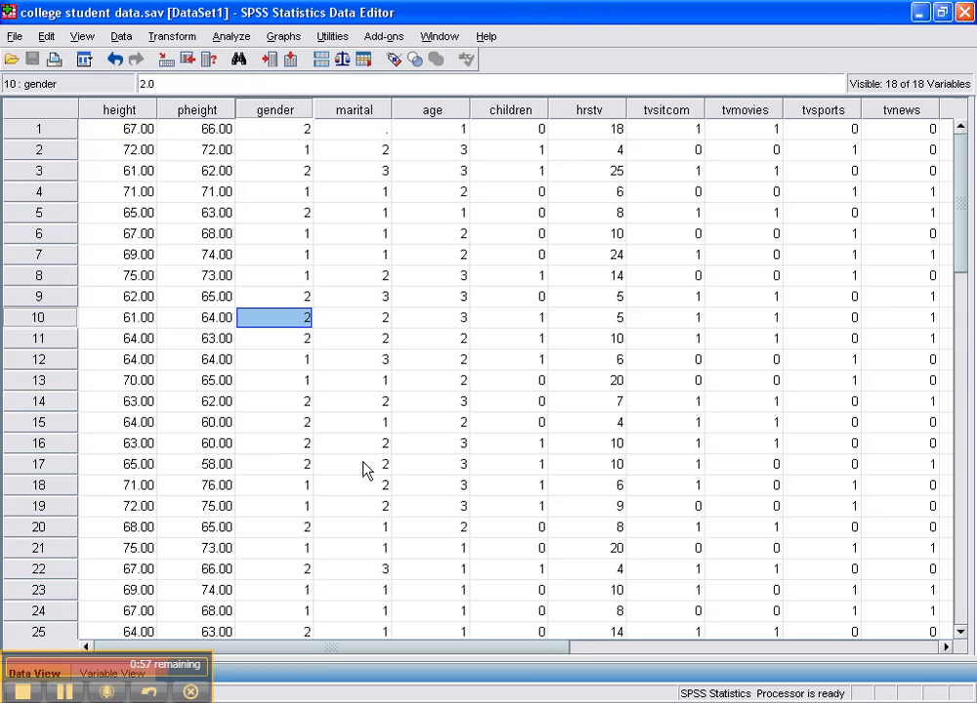
mouse_move(347, 571)
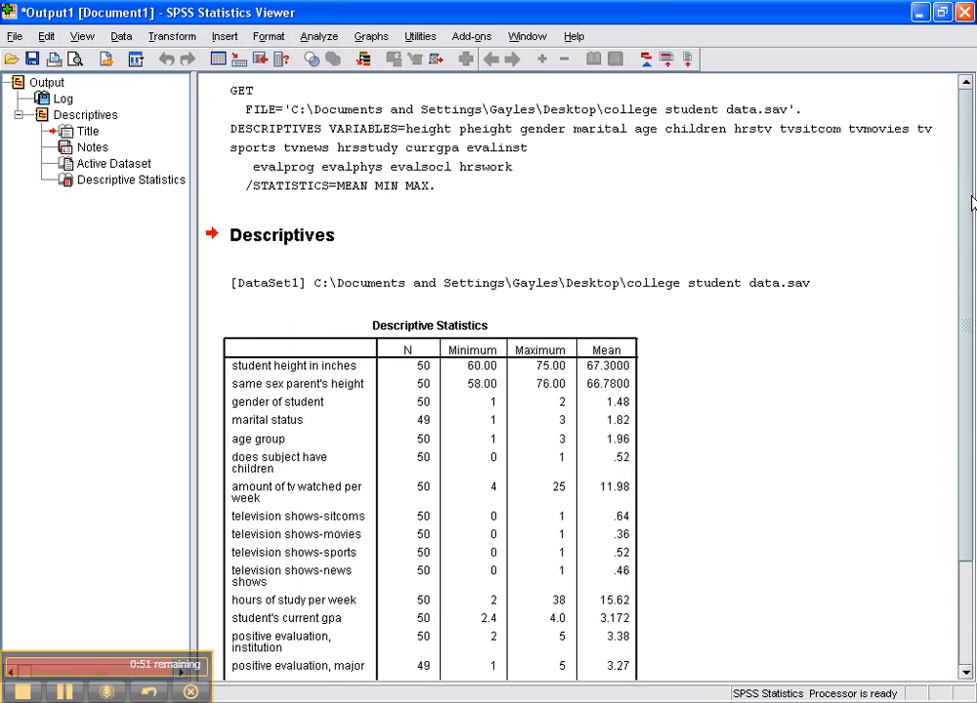
Step: Scroll the Viewer to the Descriptive Statistics table of N, minimum, maximum and mean
scroll("down", 3)
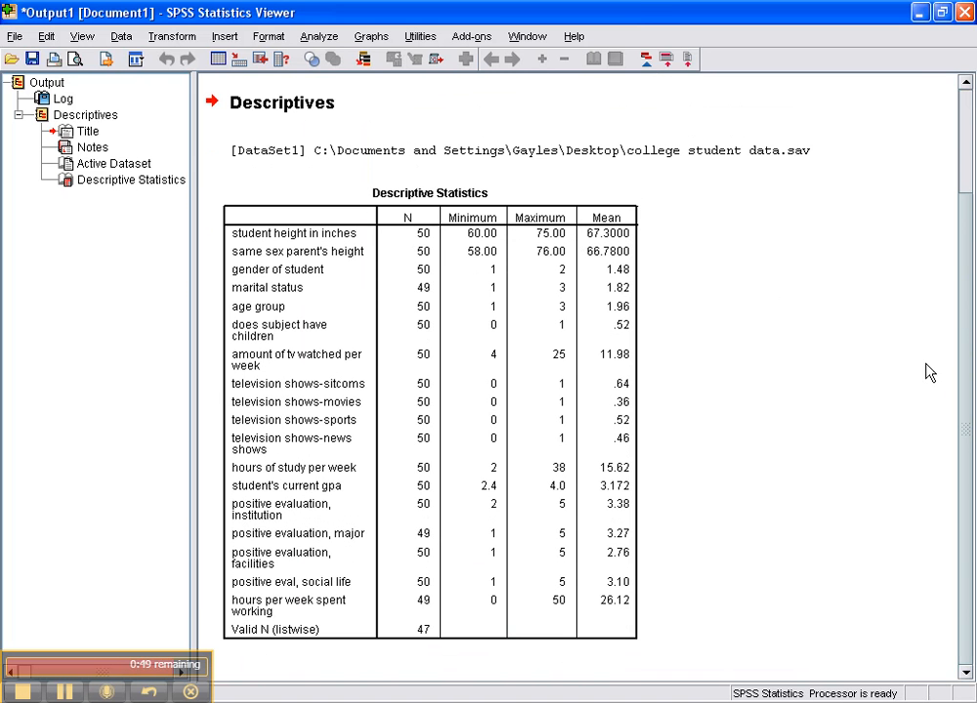
mouse_move(480, 260)
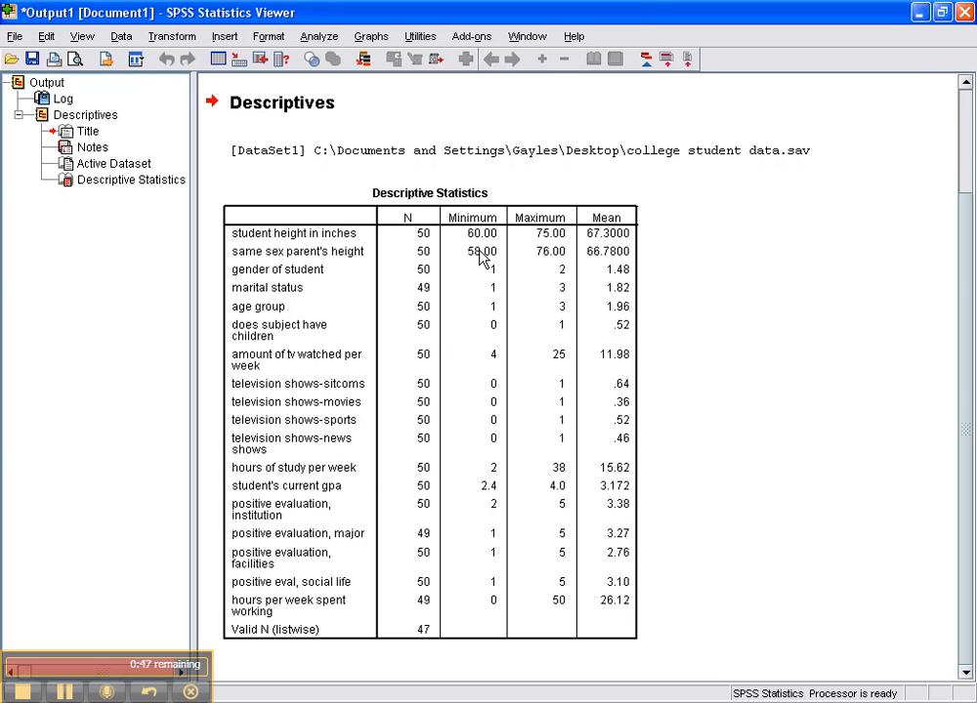
mouse_move(322, 295)
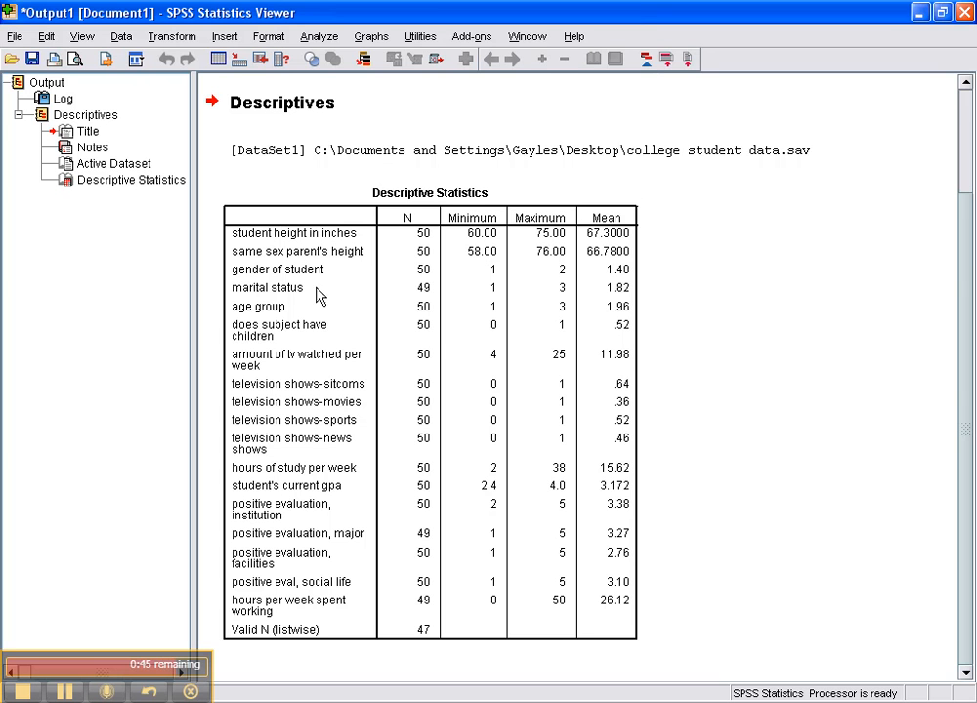
mouse_move(418, 232)
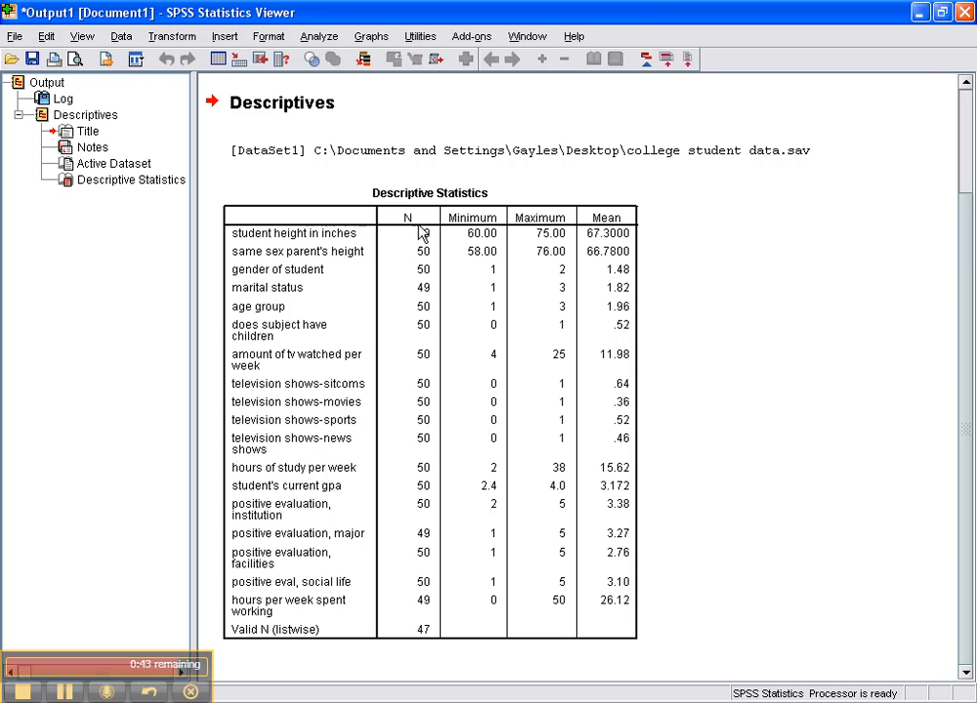
mouse_move(364, 475)
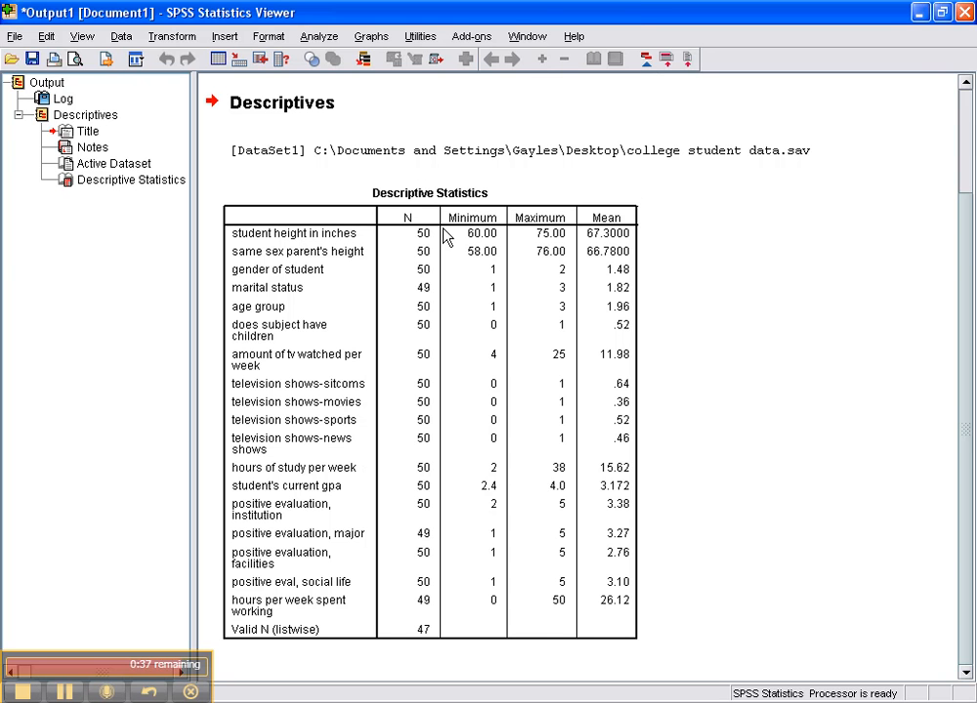
mouse_move(544, 246)
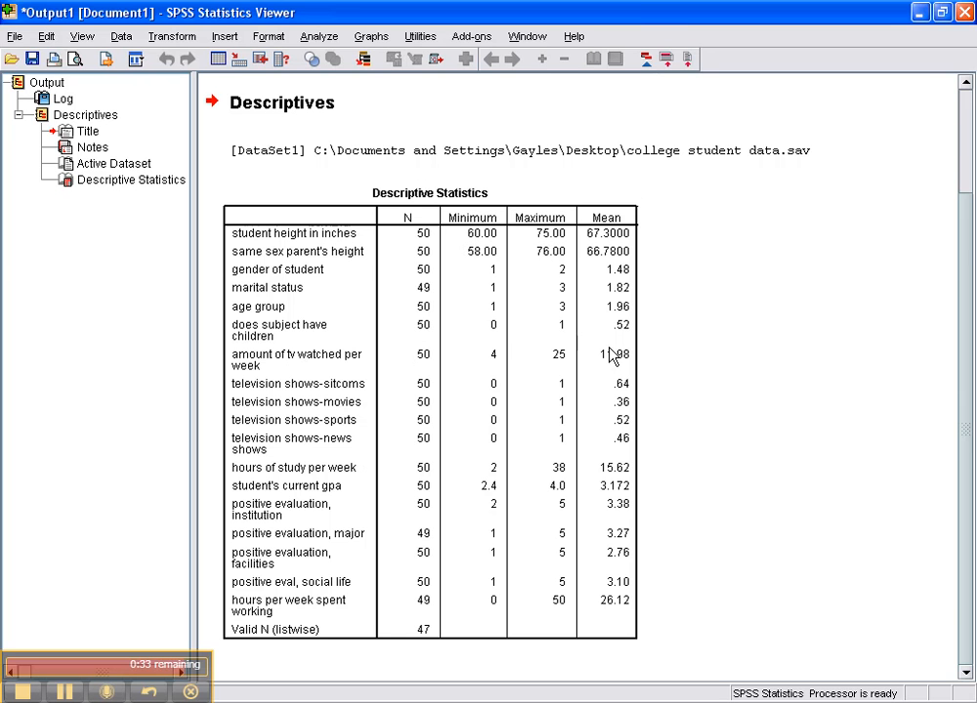
mouse_move(286, 373)
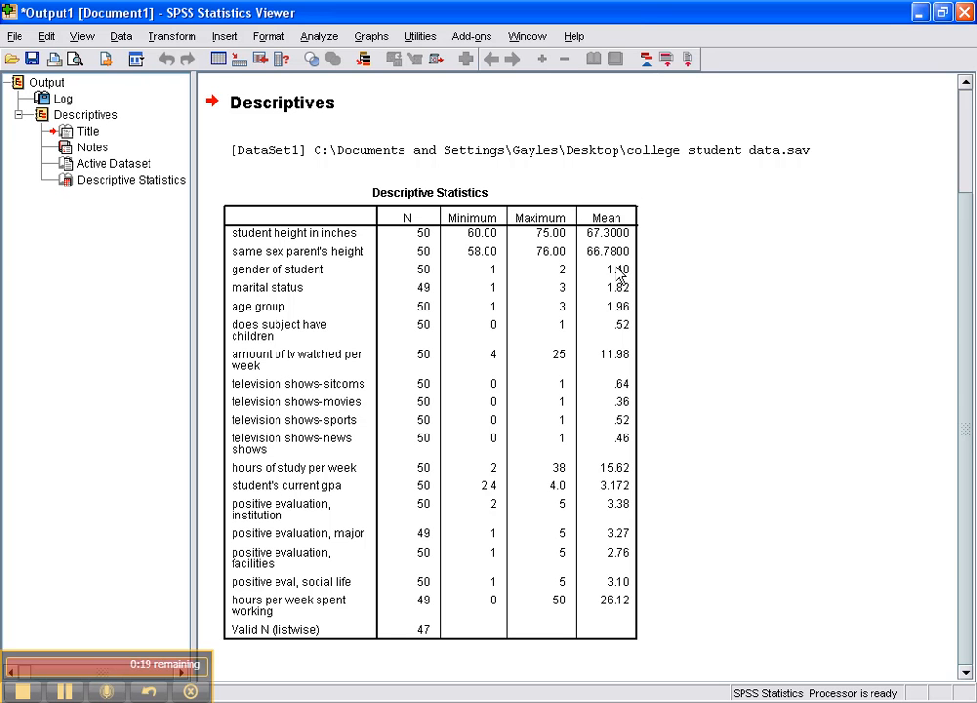
mouse_move(614, 275)
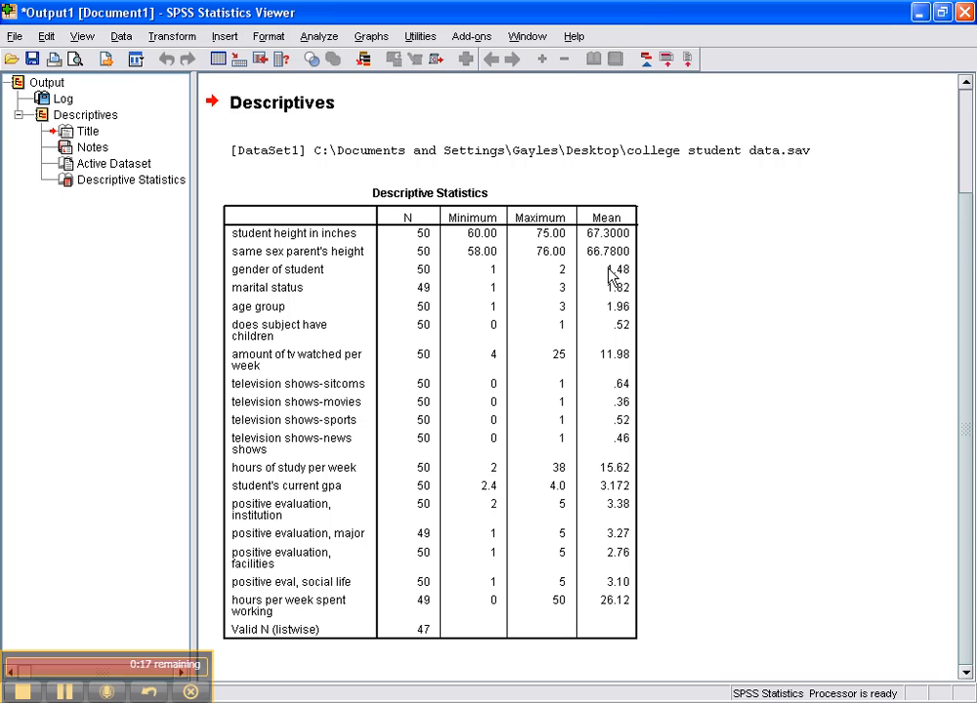
mouse_move(622, 282)
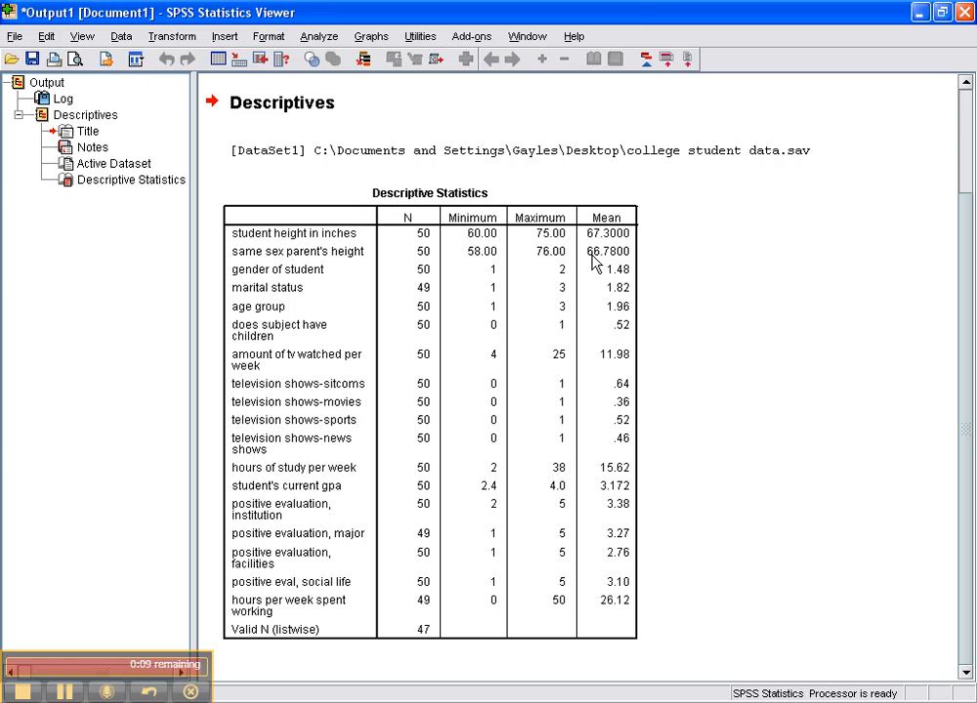
mouse_move(526, 428)
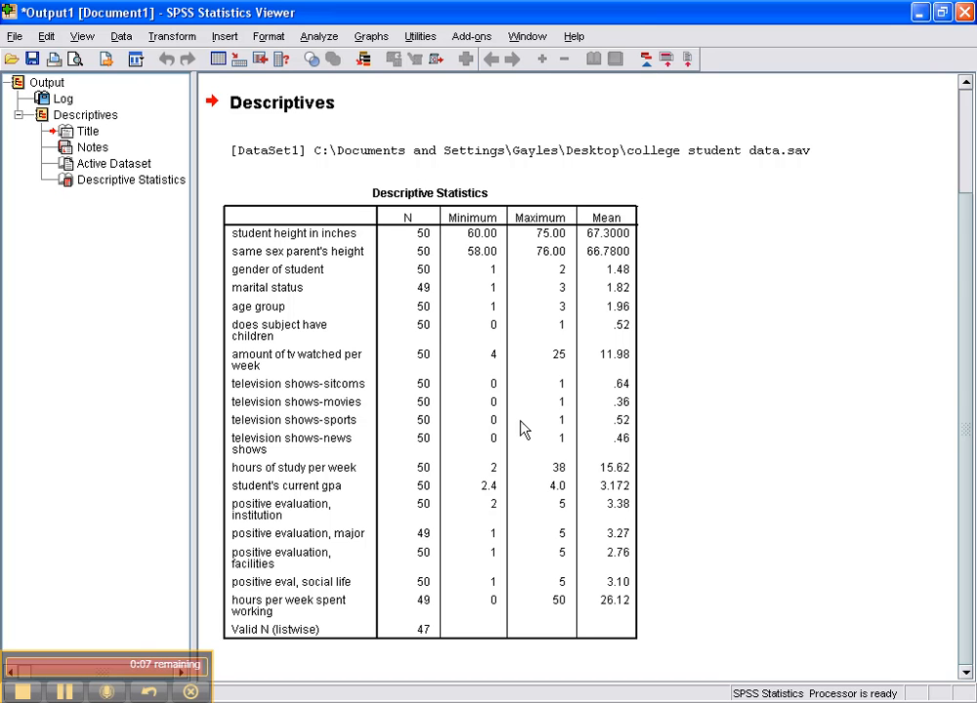
mouse_move(555, 541)
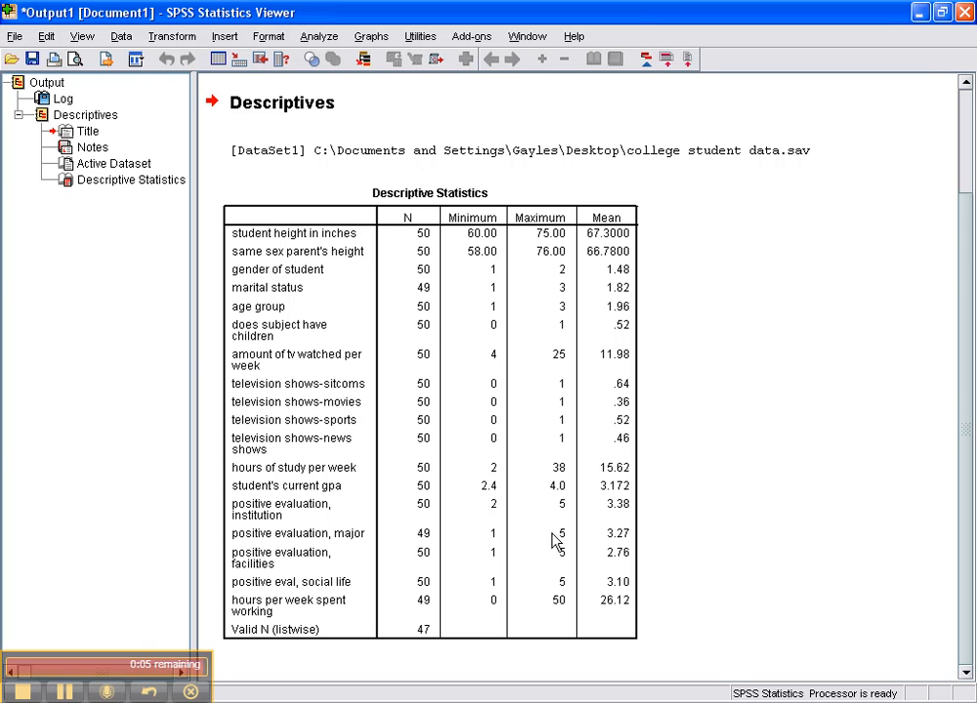
mouse_move(374, 571)
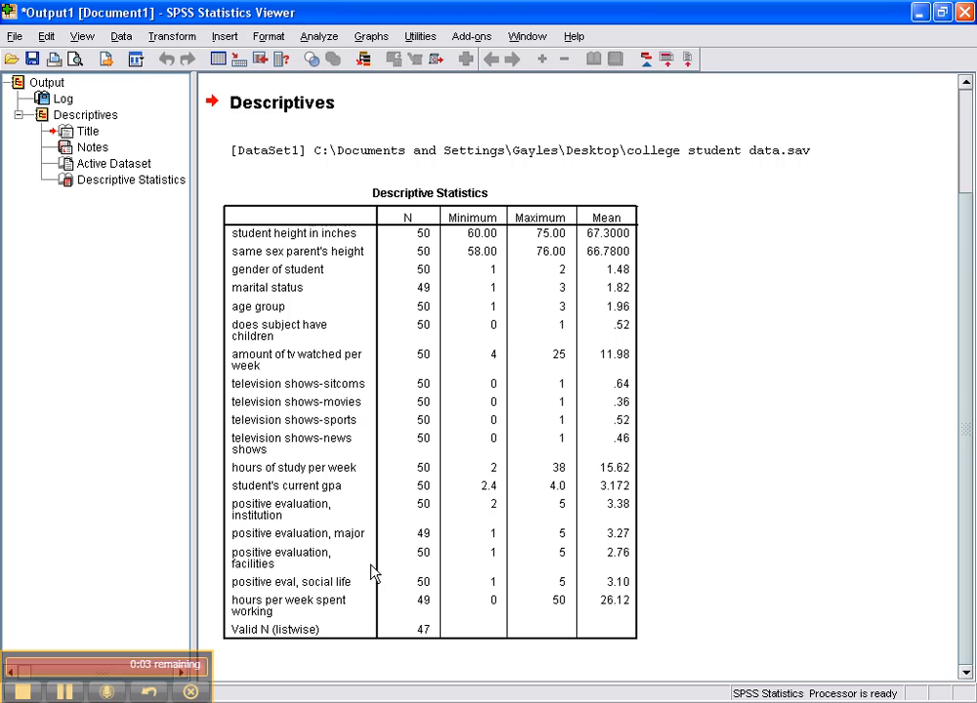